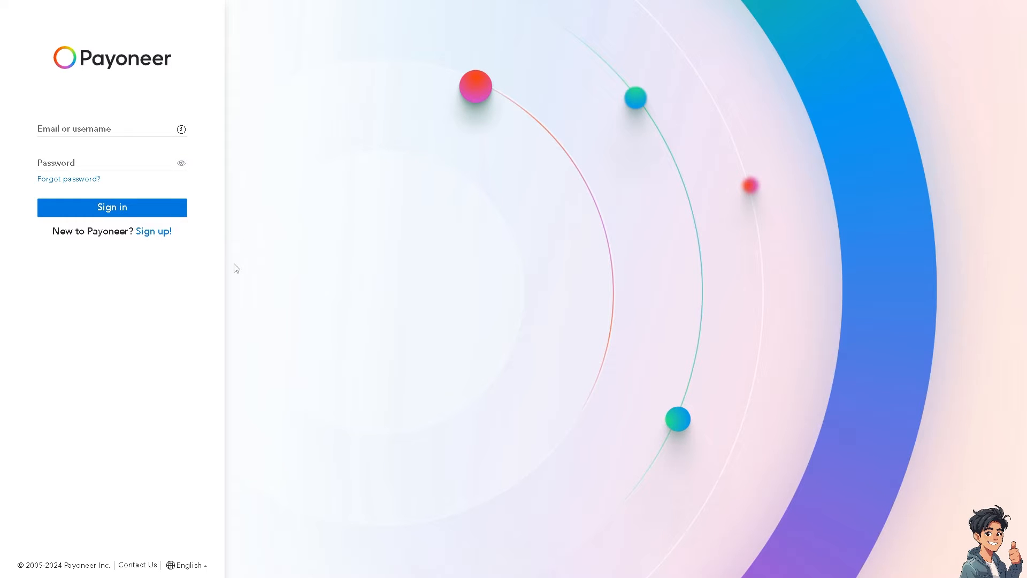
pyautogui.moveTo(153, 231)
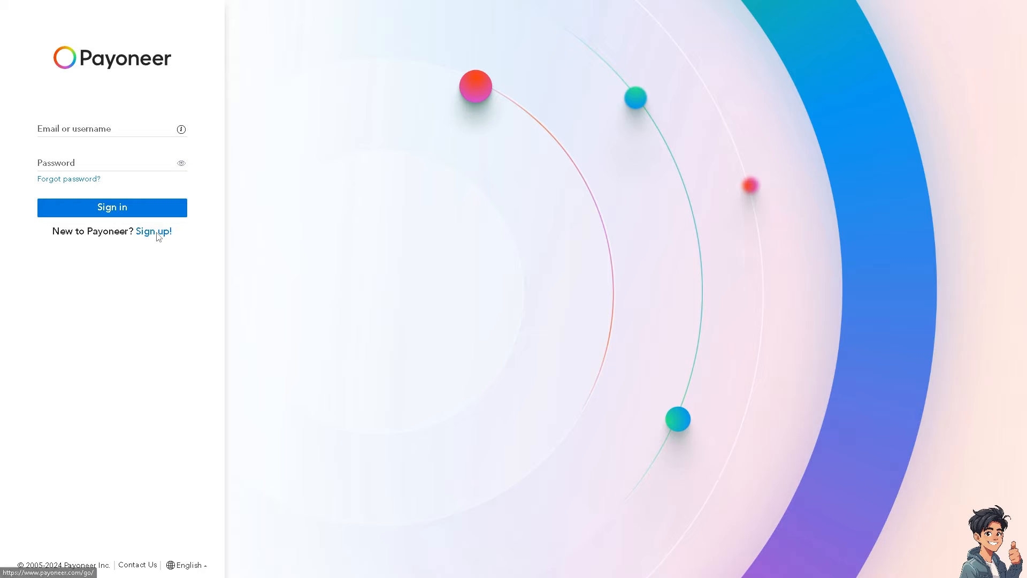
# Follow the 'Sign up!' link on the login page to reach account type selection
pyautogui.click(153, 231)
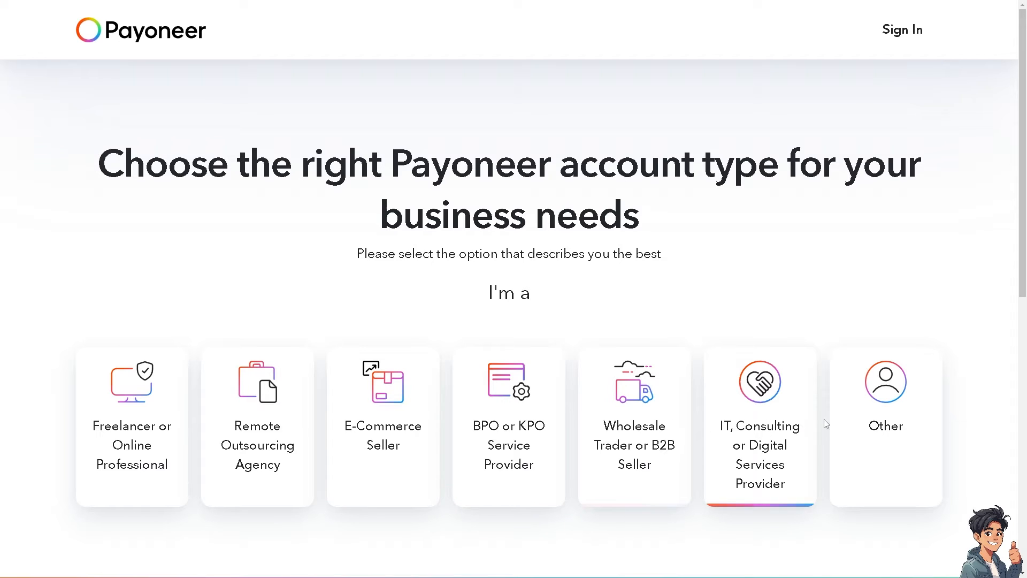
pyautogui.click(760, 426)
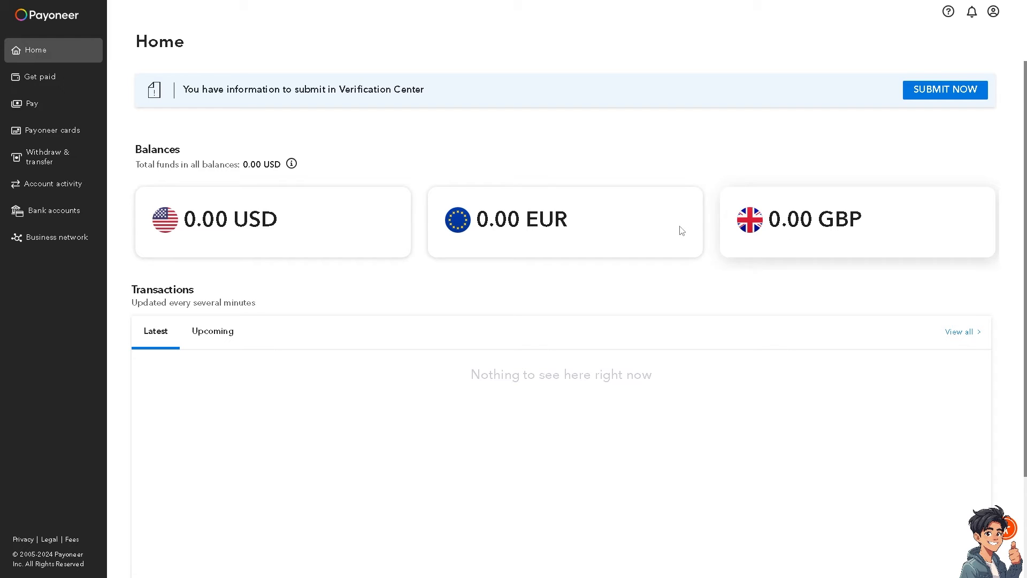
pyautogui.moveTo(321, 219)
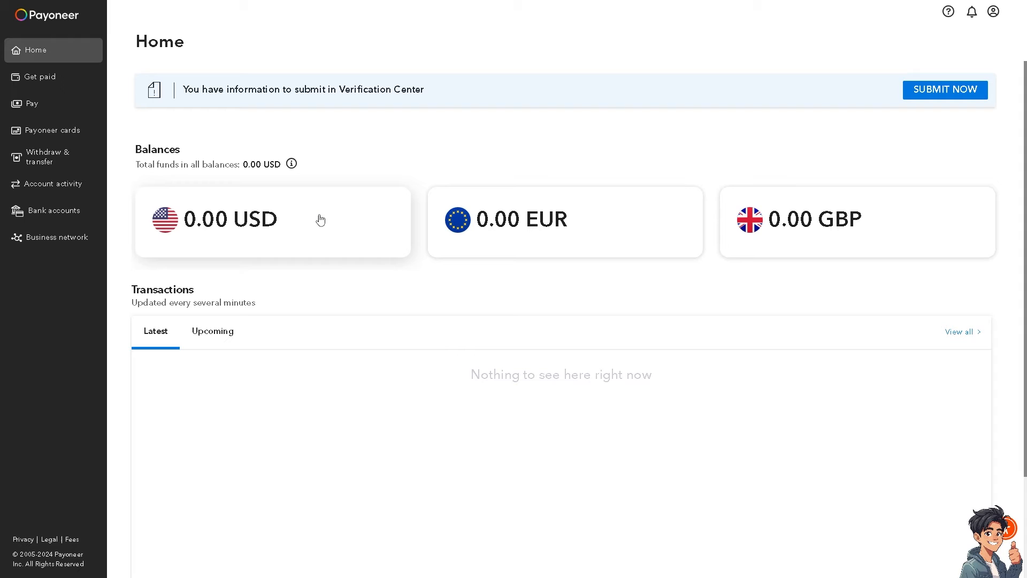
pyautogui.moveTo(352, 223)
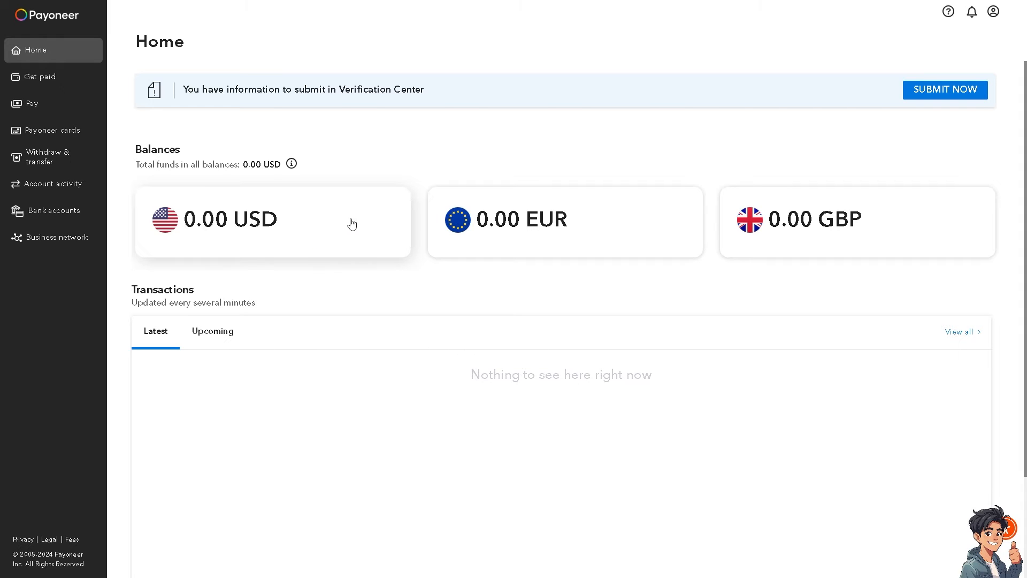
pyautogui.moveTo(808, 230)
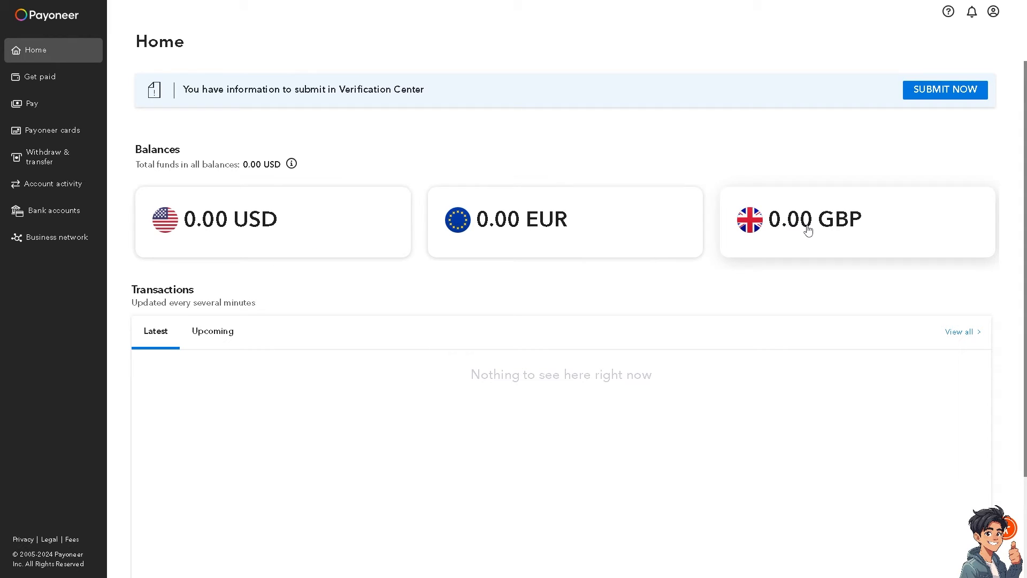
pyautogui.moveTo(257, 247)
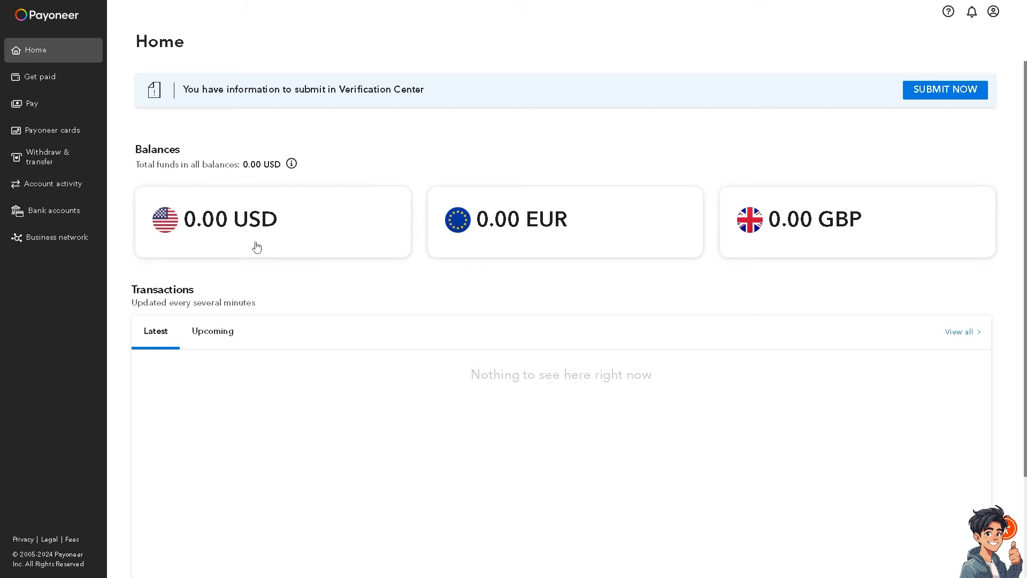
pyautogui.moveTo(260, 282)
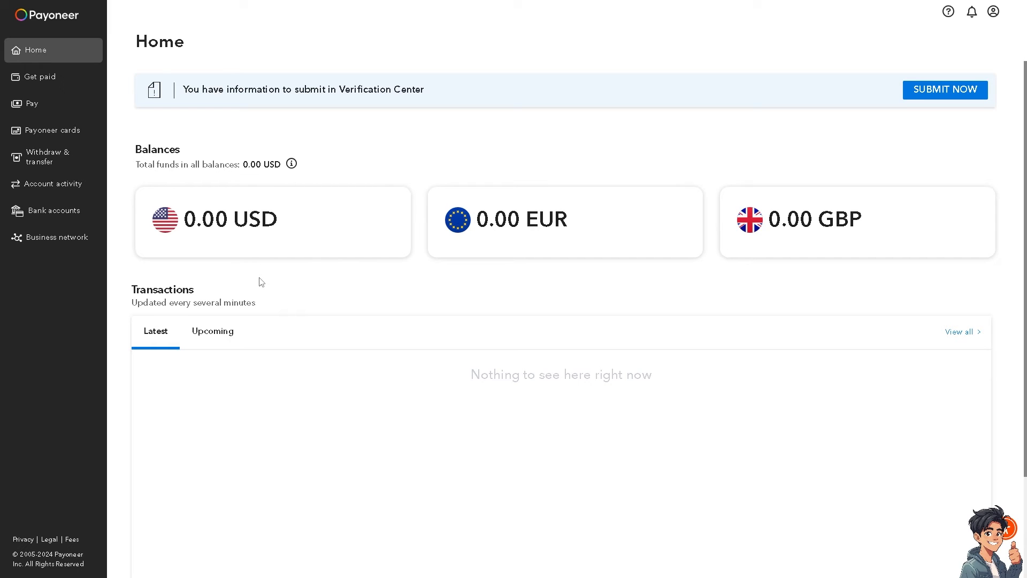
pyautogui.moveTo(239, 271)
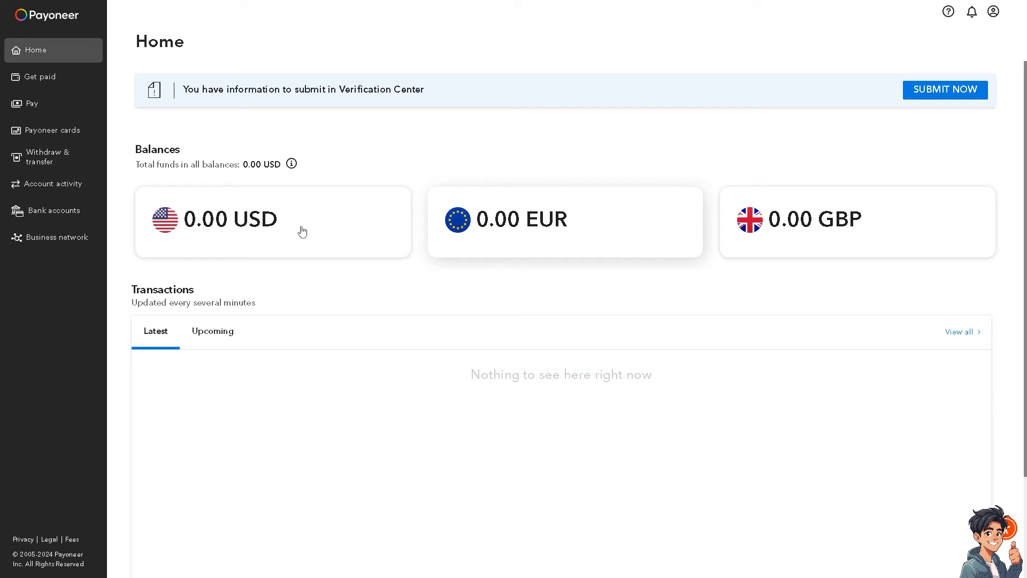
pyautogui.moveTo(396, 223)
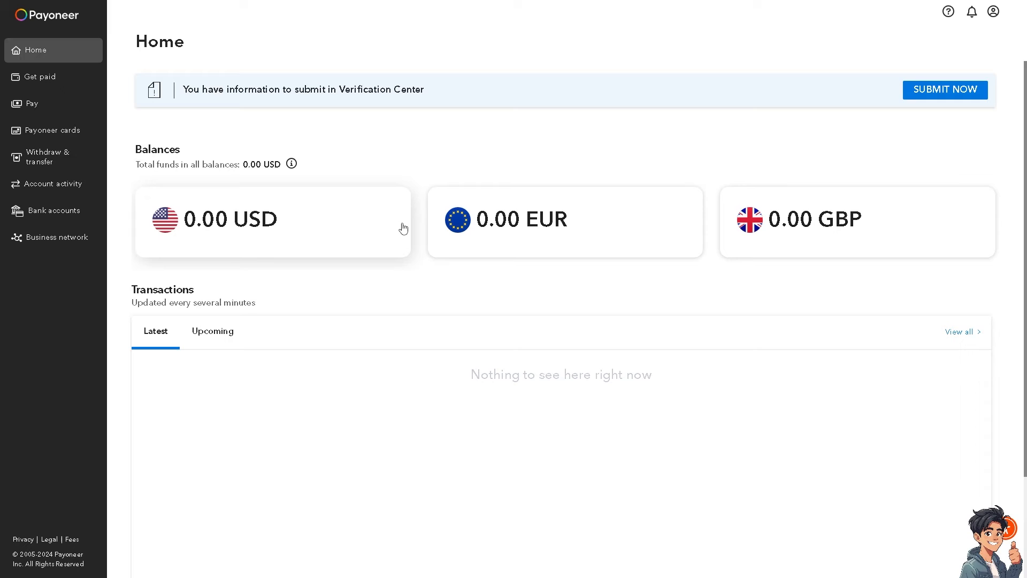
pyautogui.moveTo(397, 245)
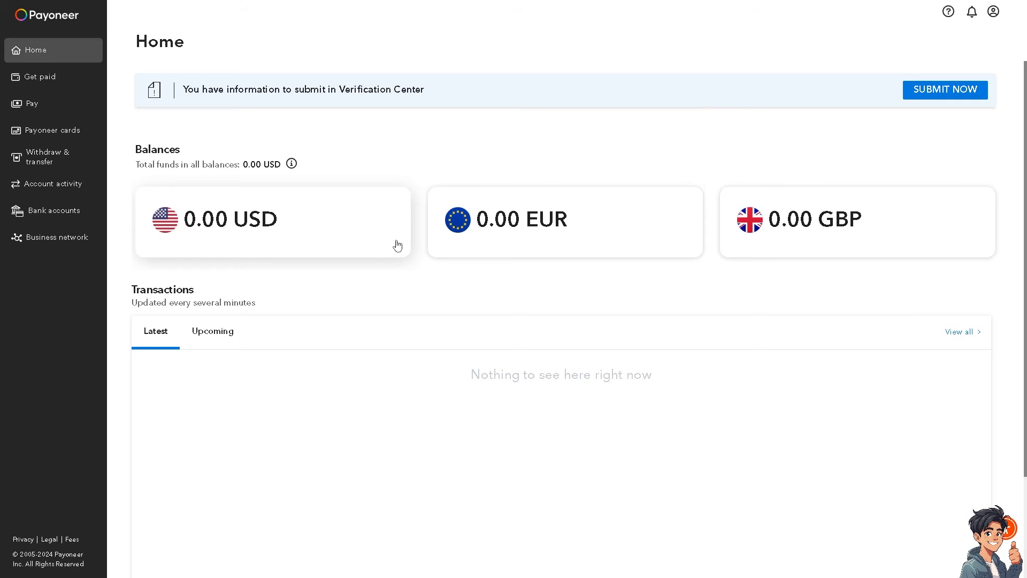
pyautogui.moveTo(212, 276)
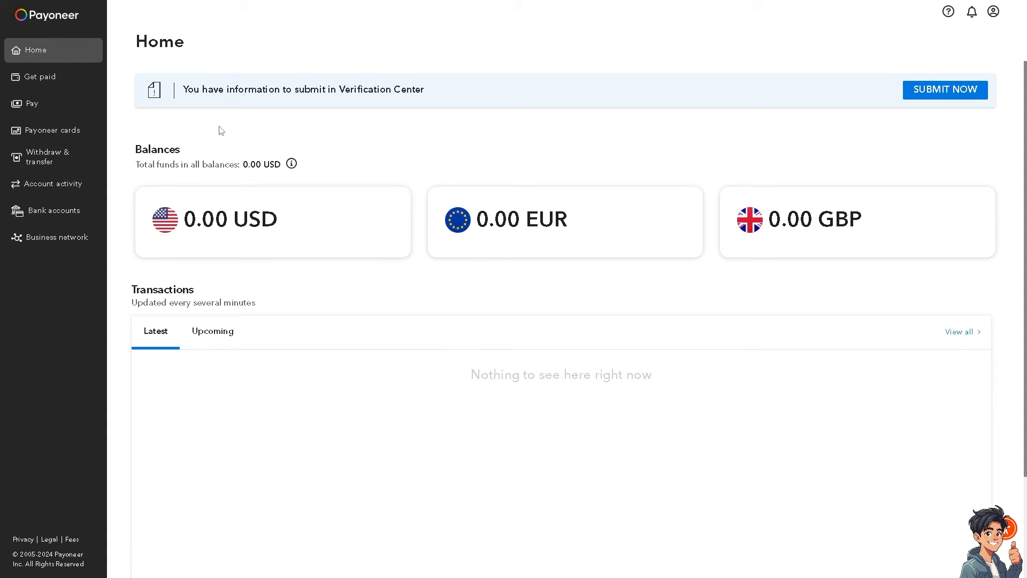
pyautogui.moveTo(216, 151)
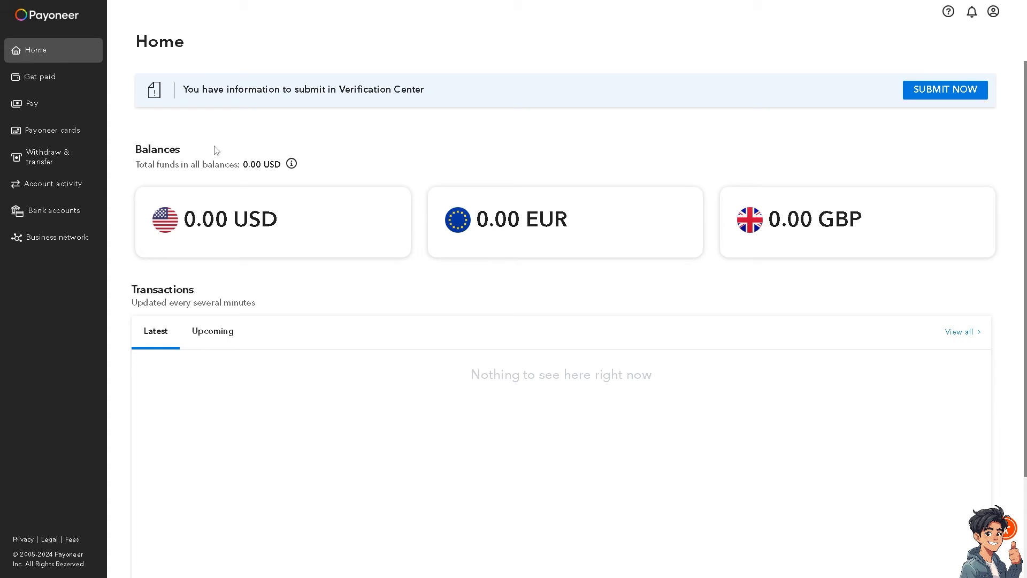
pyautogui.moveTo(229, 143)
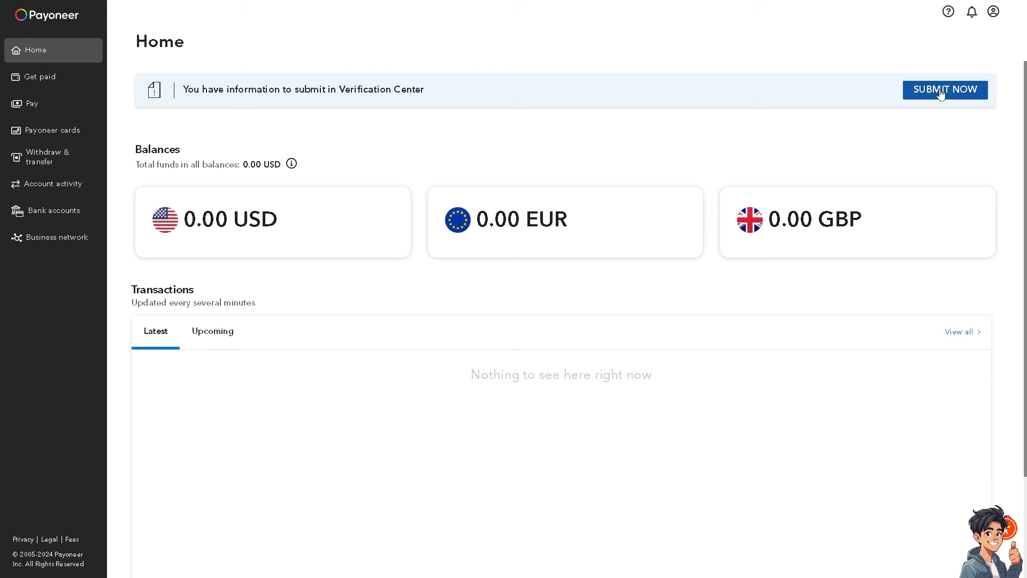
# Open the Verification Center, expand the eBay onboarding and photo ID items, and go full screen
pyautogui.click(943, 89)
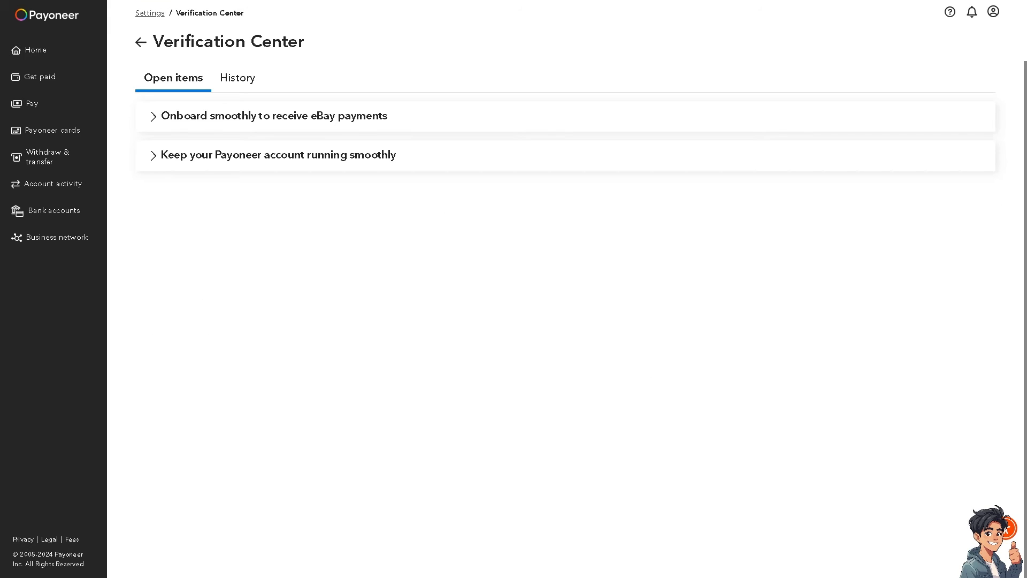
pyautogui.moveTo(161, 118)
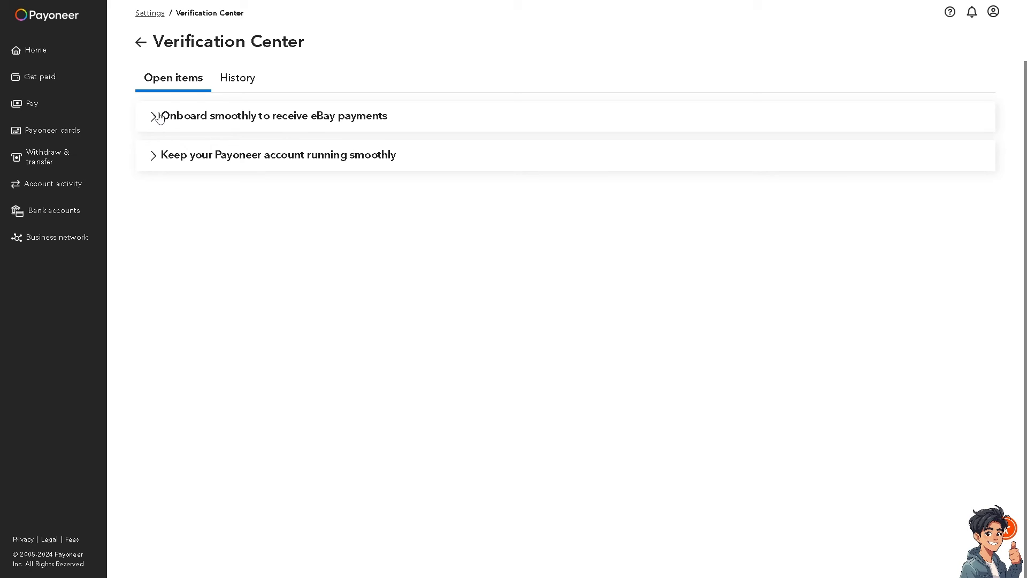
pyautogui.click(275, 116)
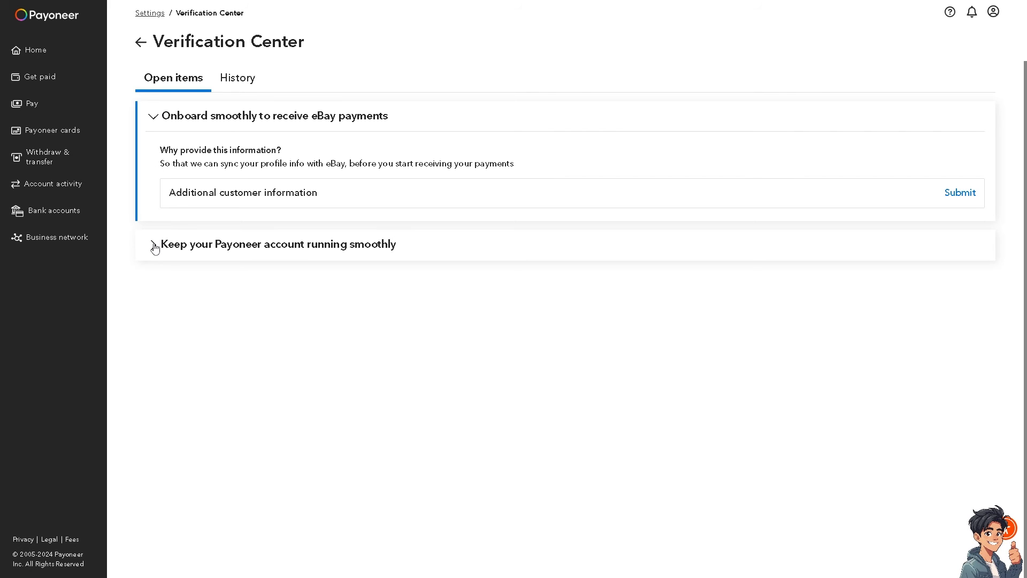
pyautogui.click(275, 244)
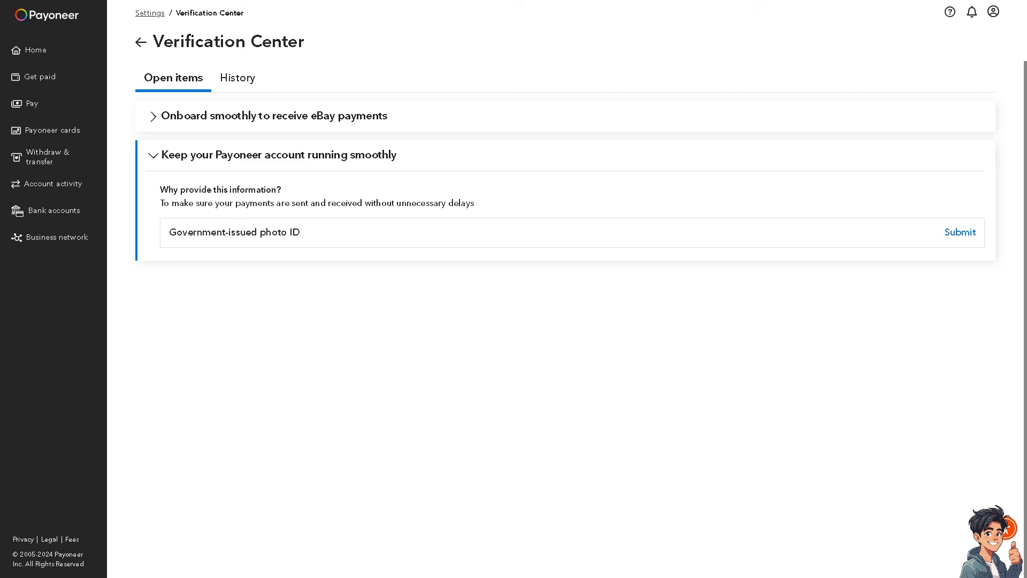
pyautogui.press('F11')
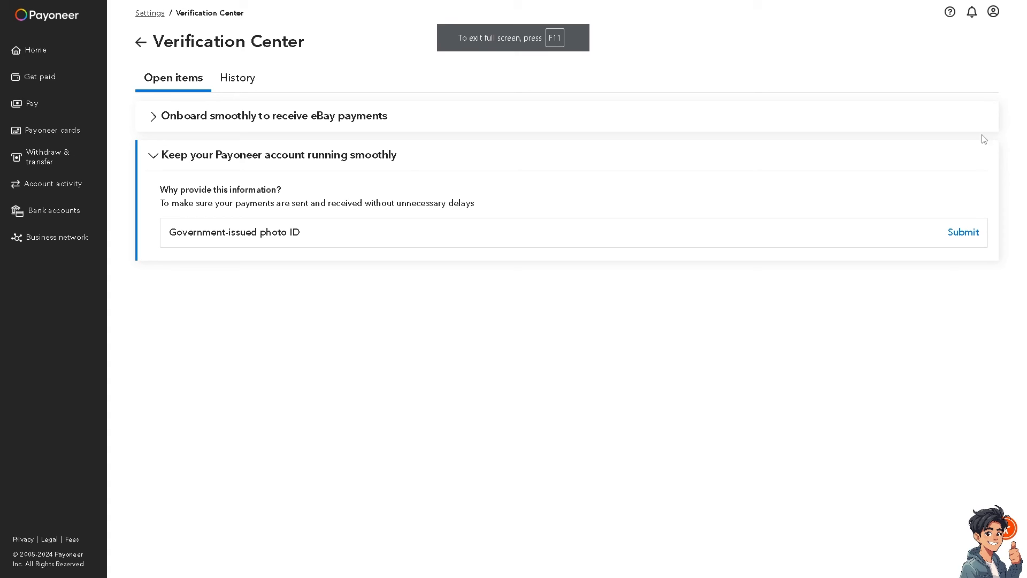
pyautogui.moveTo(950, 12)
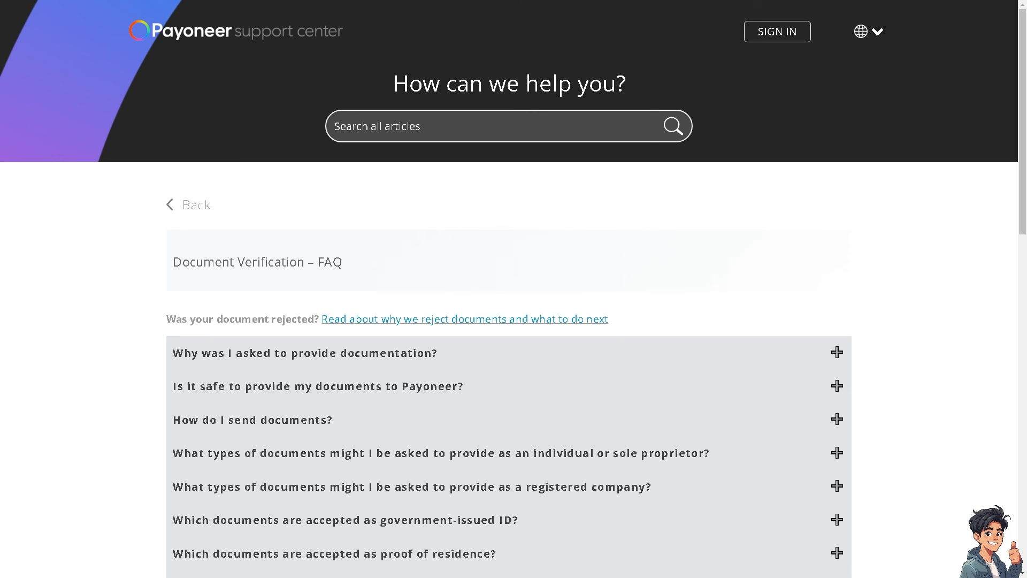
# Search Support Center articles for 'How to Find Bank Account Number and Routing Number on Payoneer'
pyautogui.write('How to Find Bank Account Number and Routing Number on Payoneer')
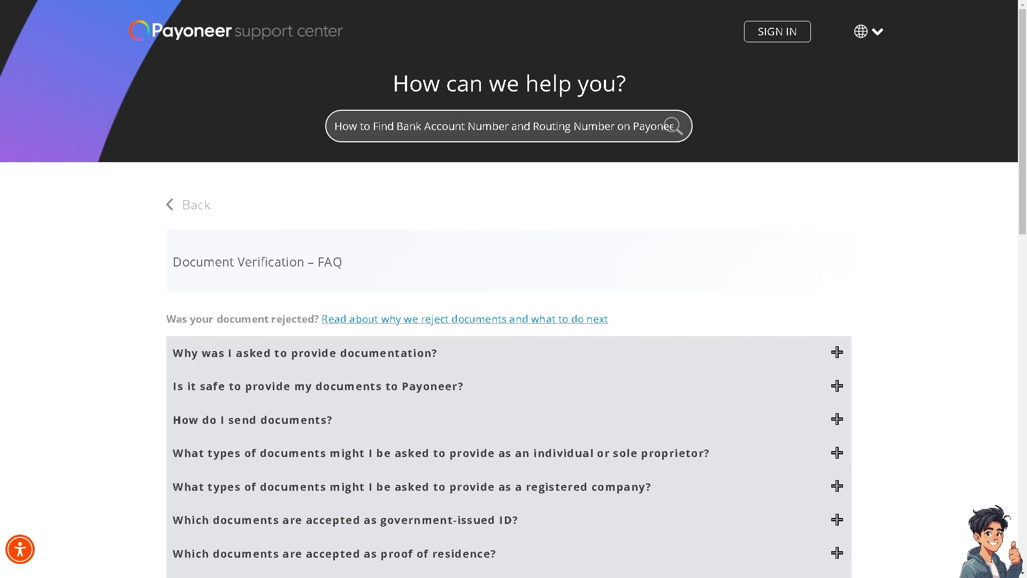
pyautogui.click(675, 126)
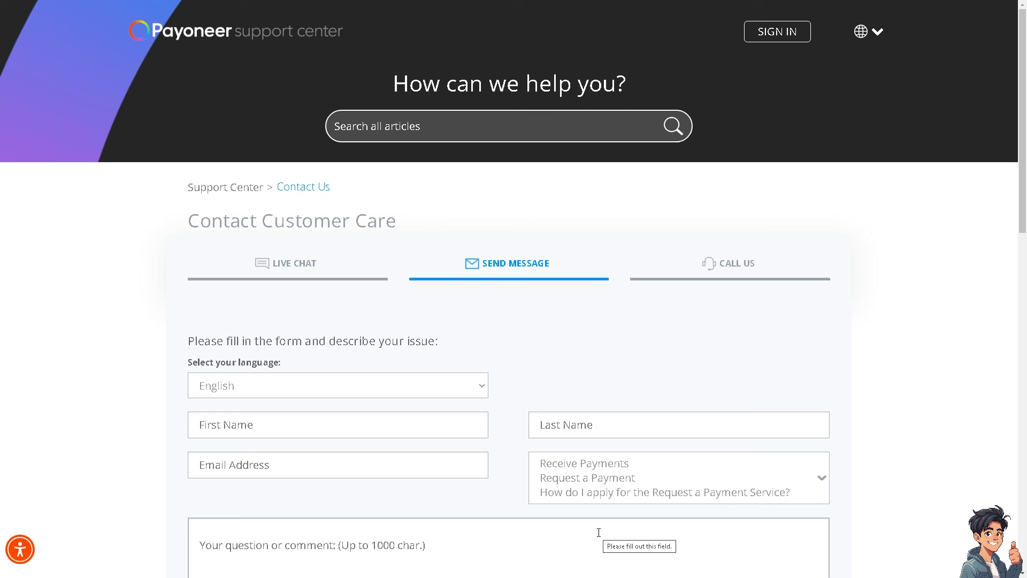
pyautogui.moveTo(563, 527)
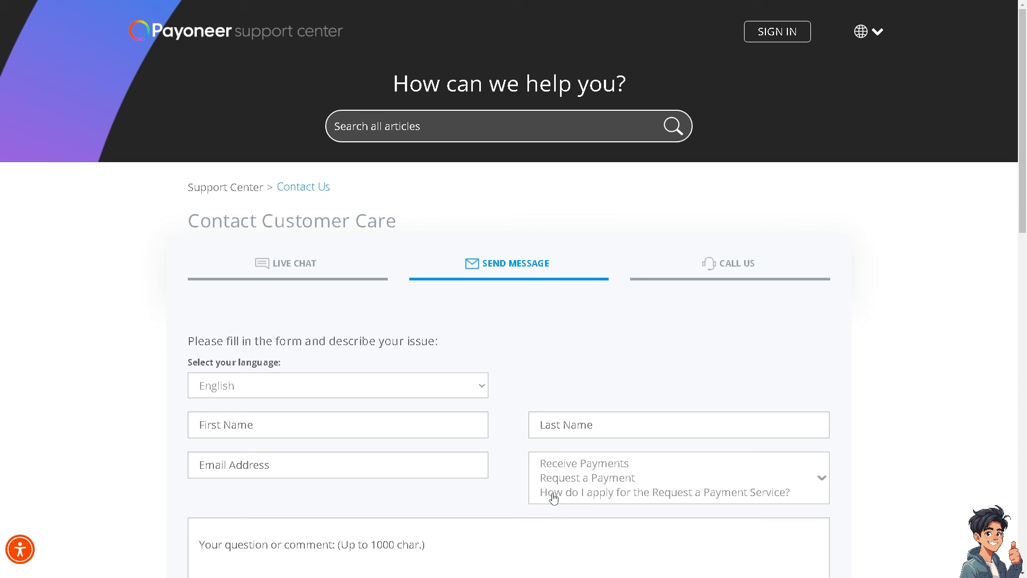
pyautogui.moveTo(547, 478)
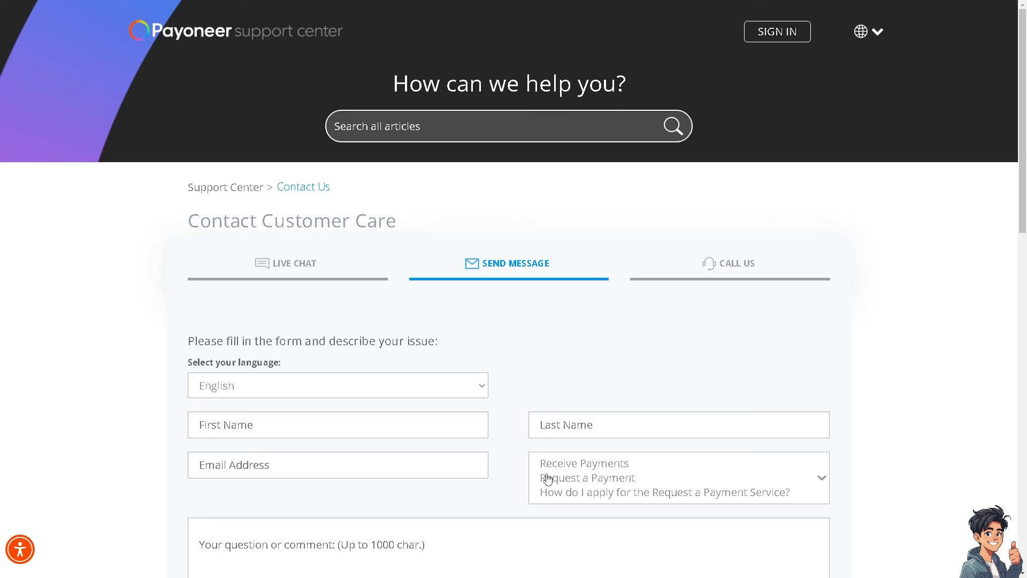